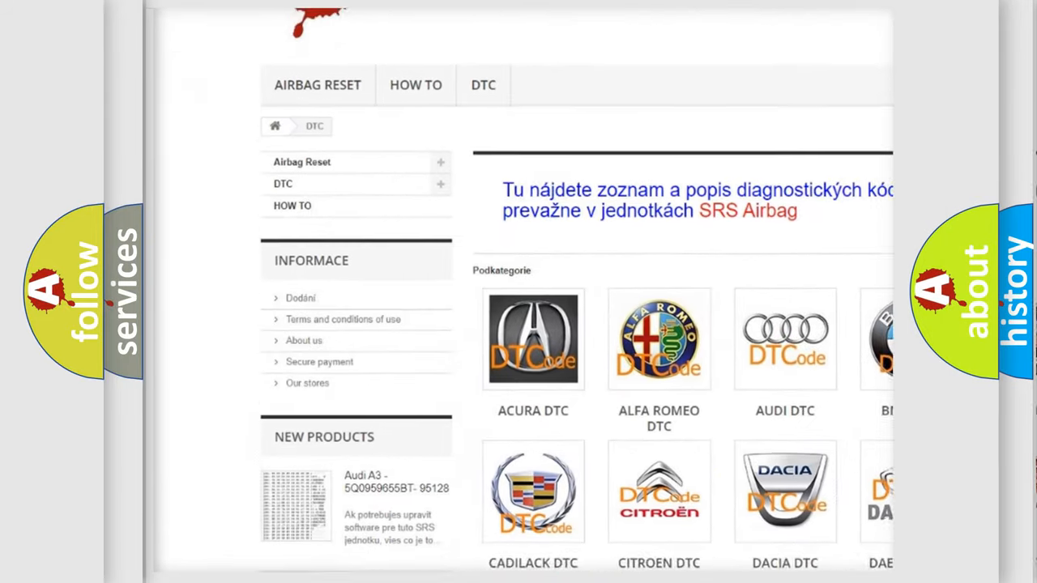
pyautogui.scroll(-3)
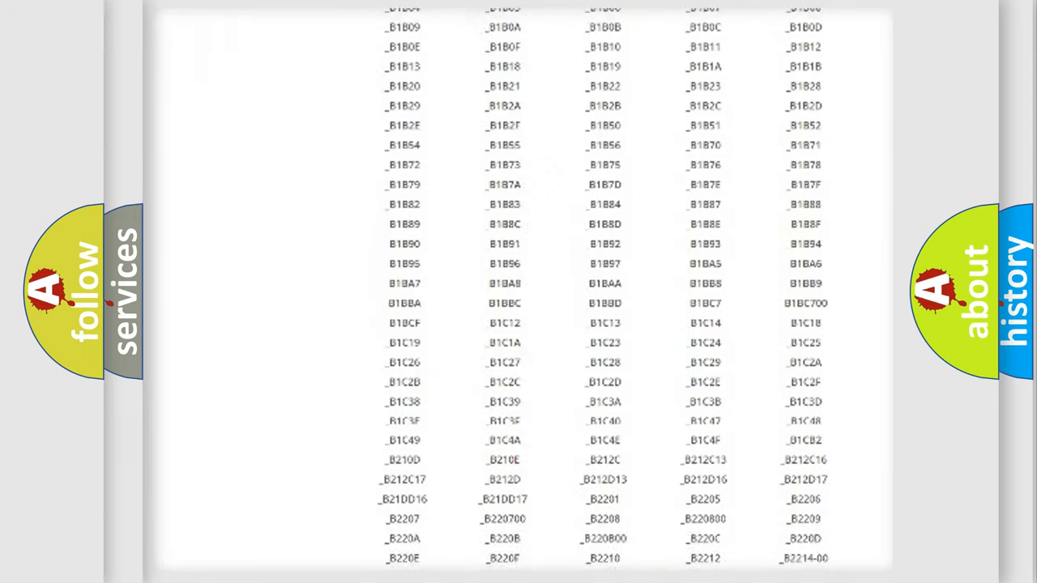
pyautogui.scroll(3)
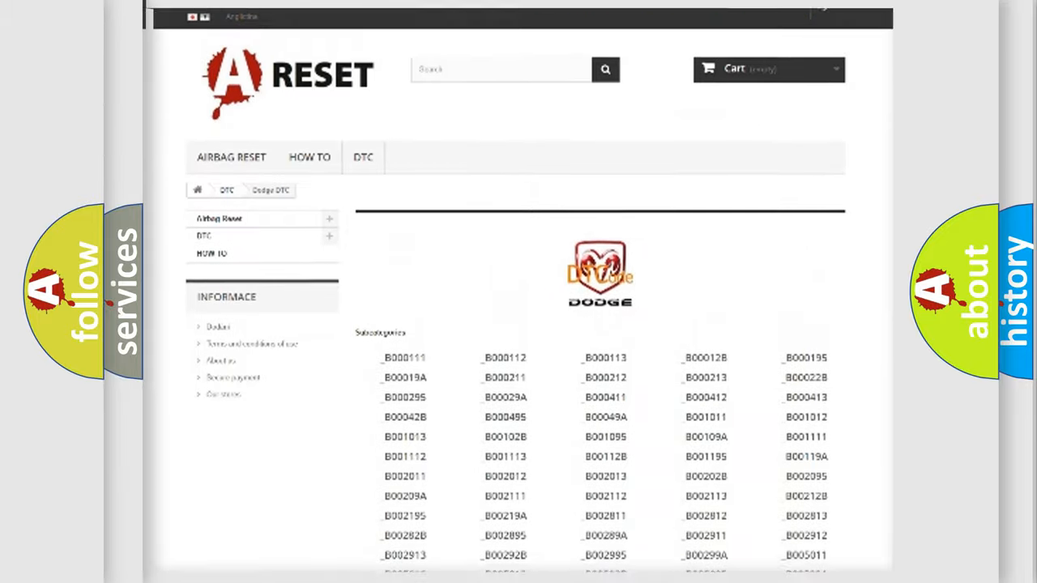